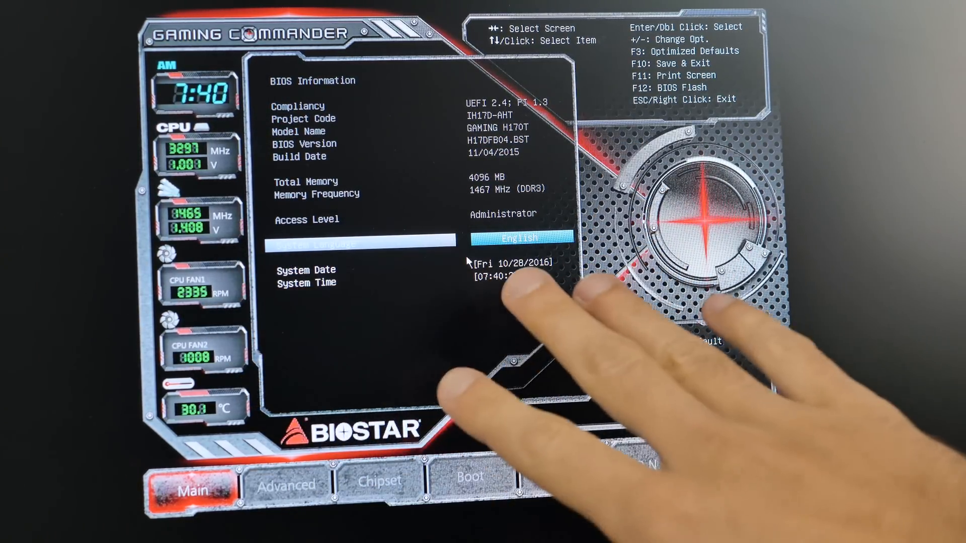
- Browse the Advanced and Main pages, then bring up the Boot page's option priorities and filter
{"action": "left_click", "coordinate": [285, 481]}
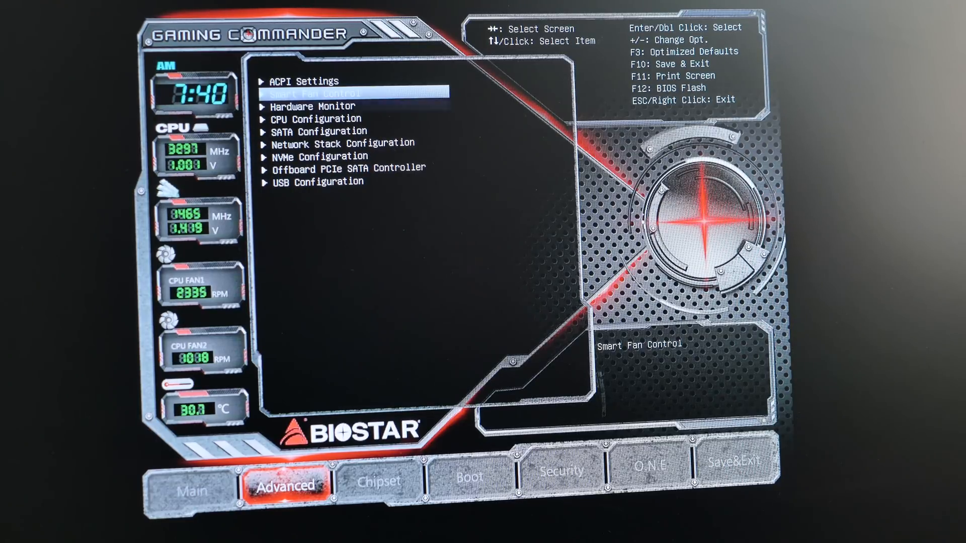
{"action": "left_click", "coordinate": [191, 477]}
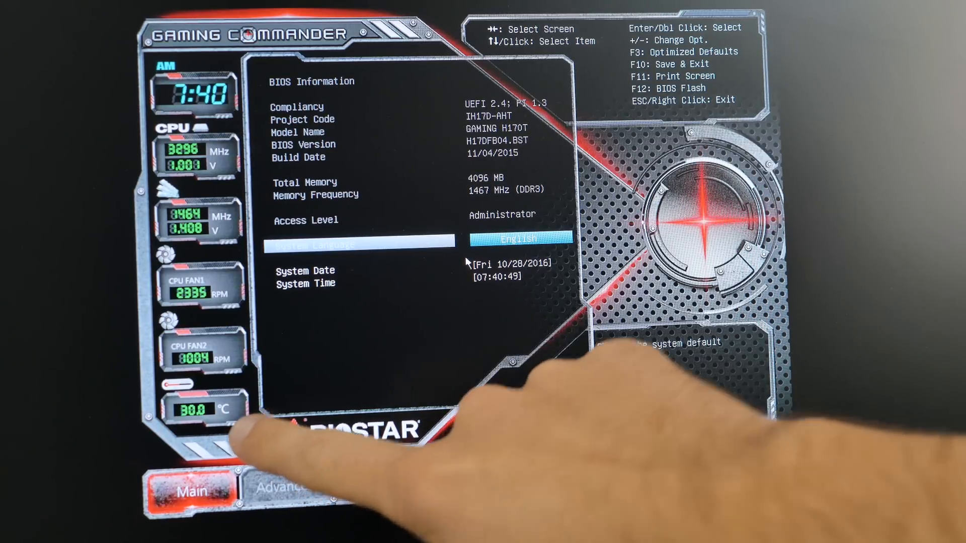
{"action": "left_click", "coordinate": [286, 486]}
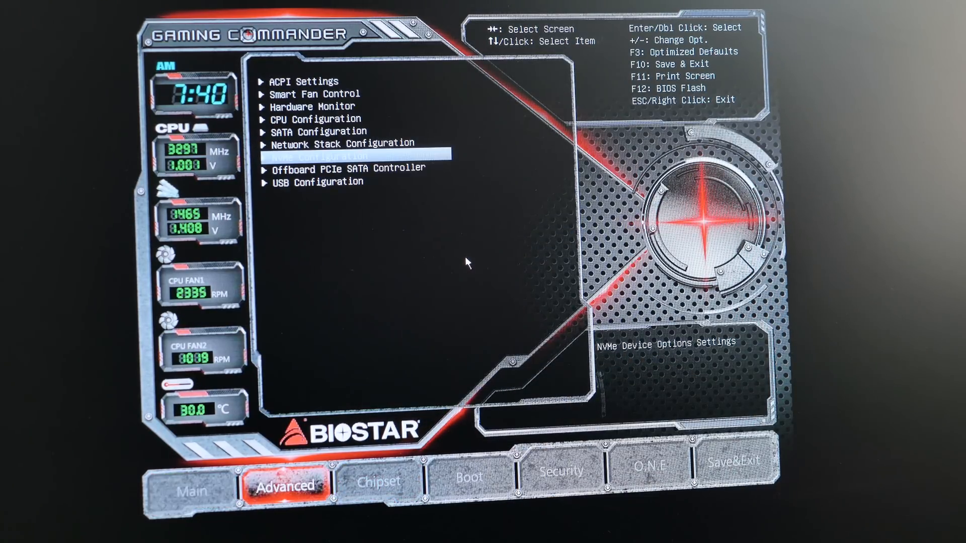
{"action": "left_click", "coordinate": [470, 480]}
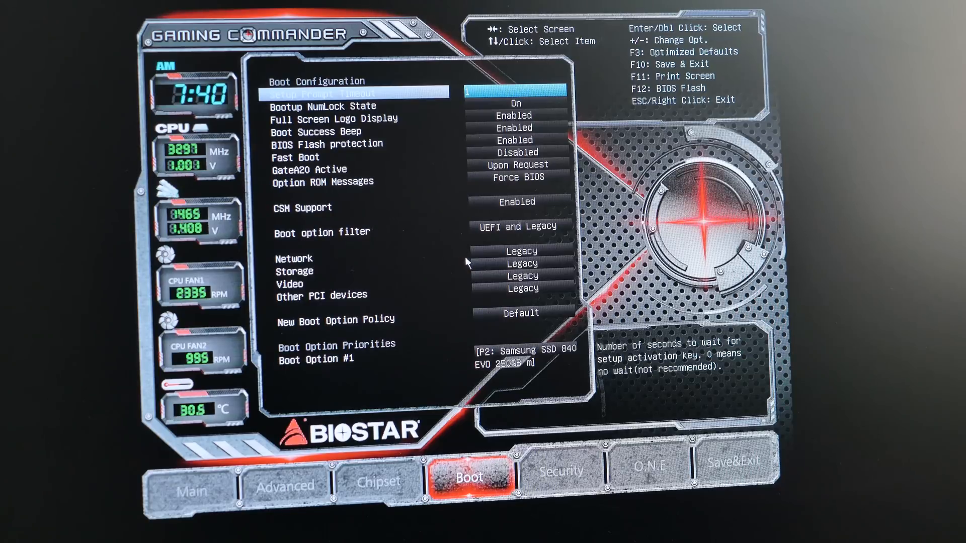
{"action": "left_click", "coordinate": [650, 476]}
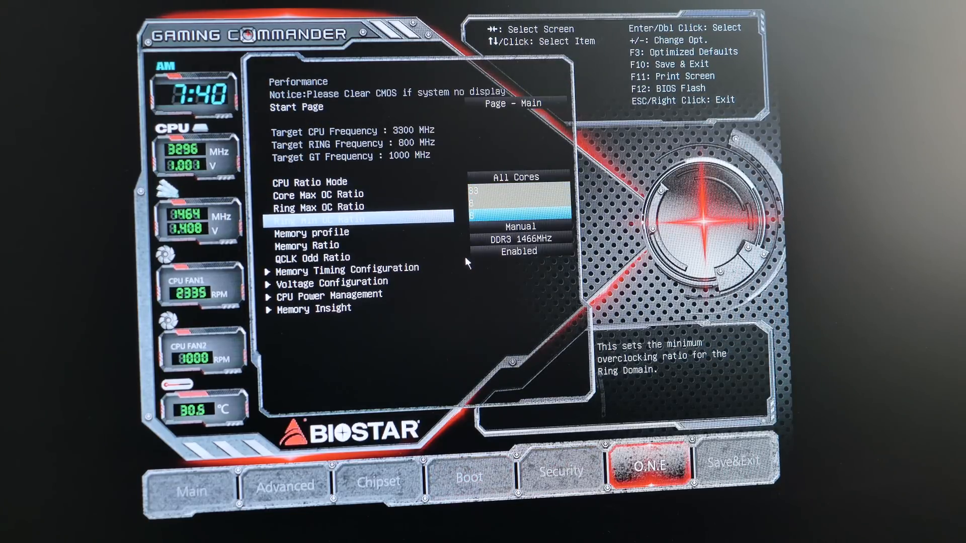
{"action": "left_click", "coordinate": [285, 479]}
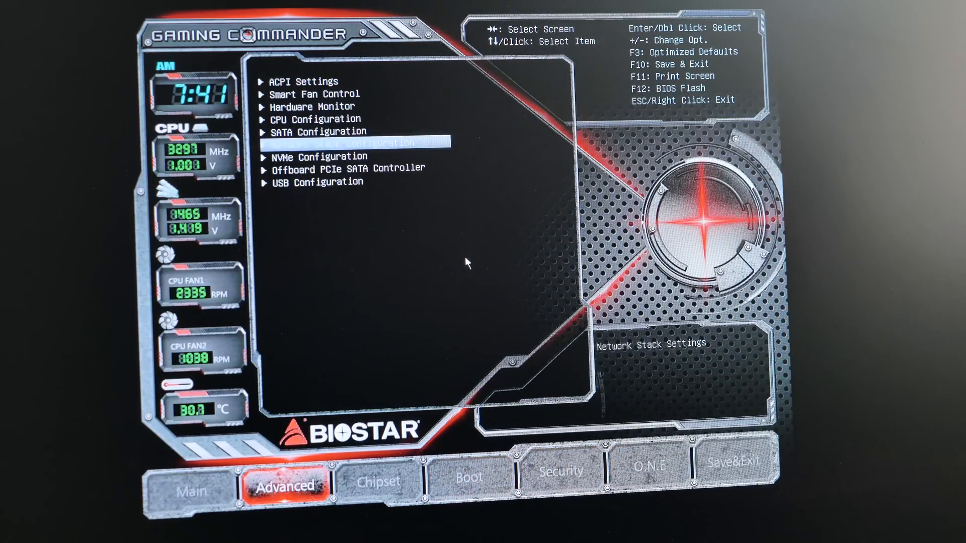
{"action": "left_click", "coordinate": [312, 106]}
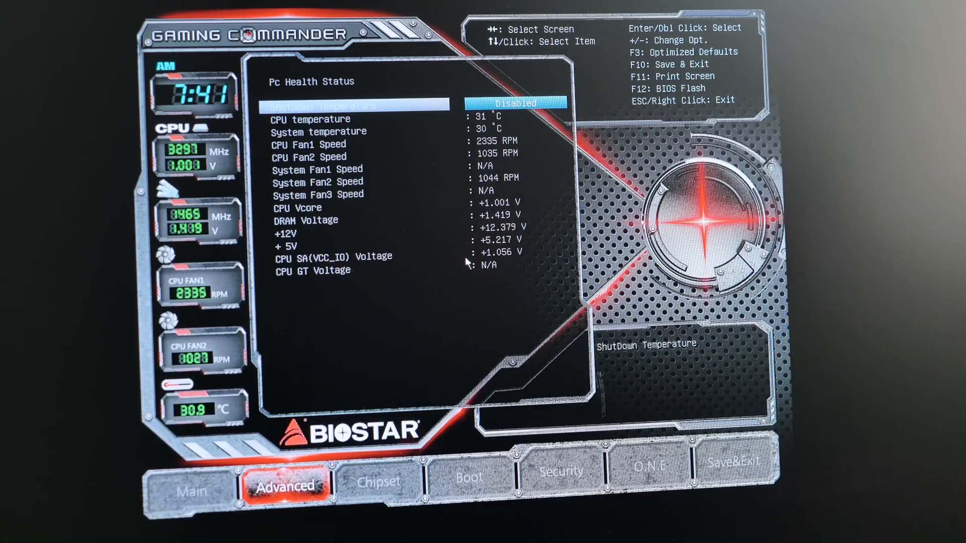
- Show the SATA Configuration in AHCI mode with the detected Samsung SSD 840 EVO 250.0GB
{"action": "left_click", "coordinate": [380, 483]}
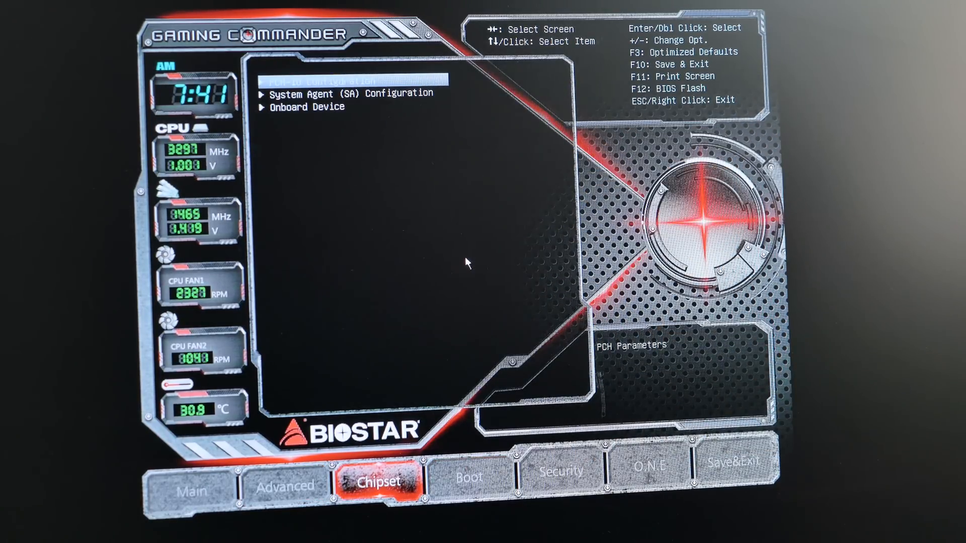
{"action": "left_click", "coordinate": [286, 484]}
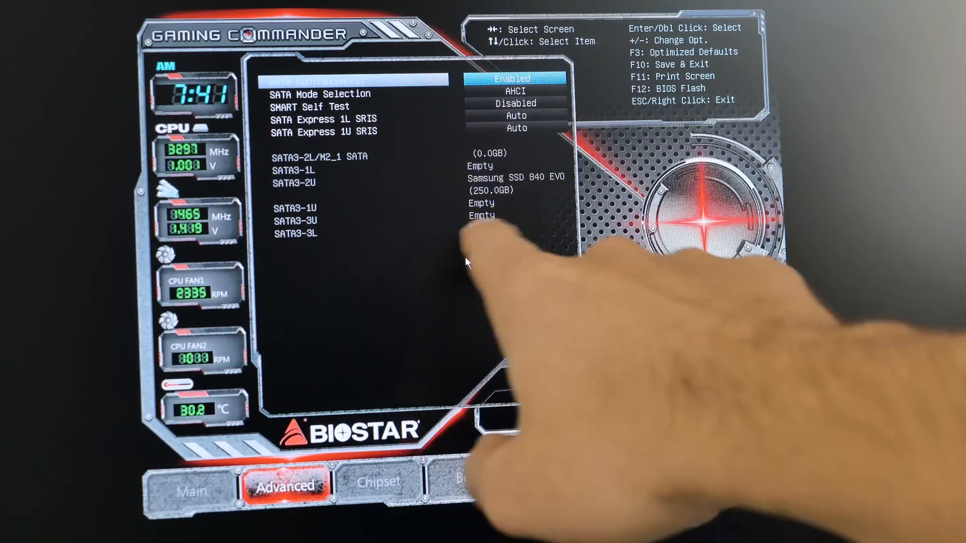
{"action": "mouse_move", "coordinate": [468, 259]}
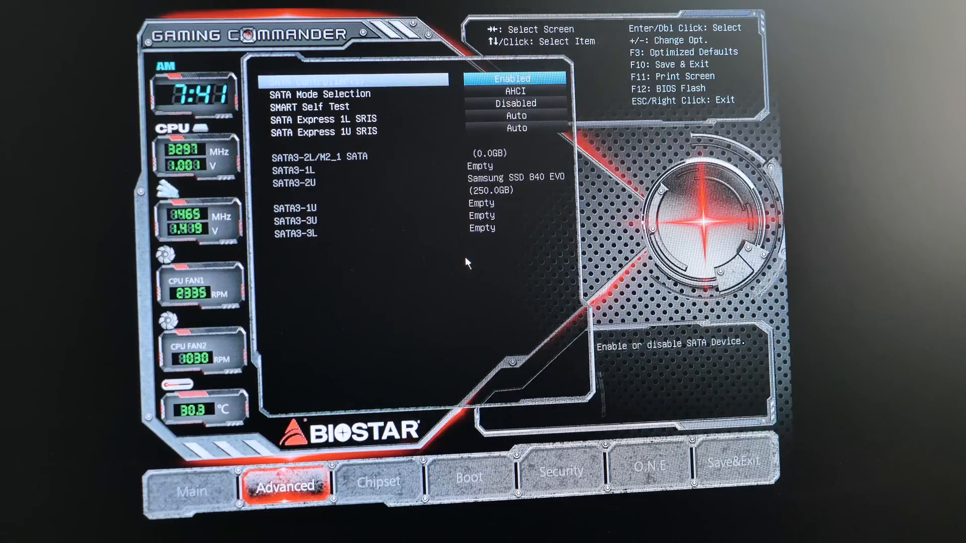
- Check Boot Option #1 is the Samsung SSD 840 EVO, then move to the O.N.E. performance page
{"action": "left_click", "coordinate": [470, 477]}
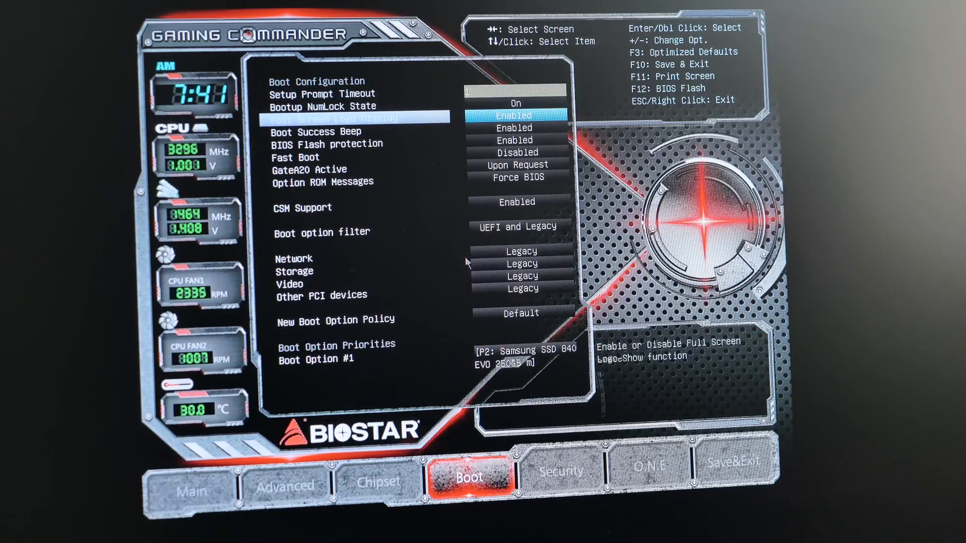
{"action": "key", "text": "down"}
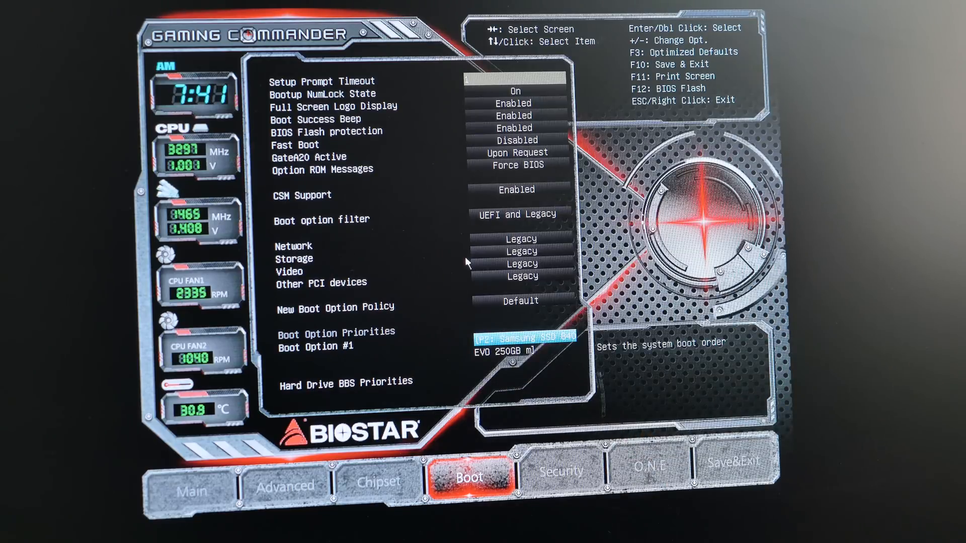
{"action": "left_click", "coordinate": [651, 468]}
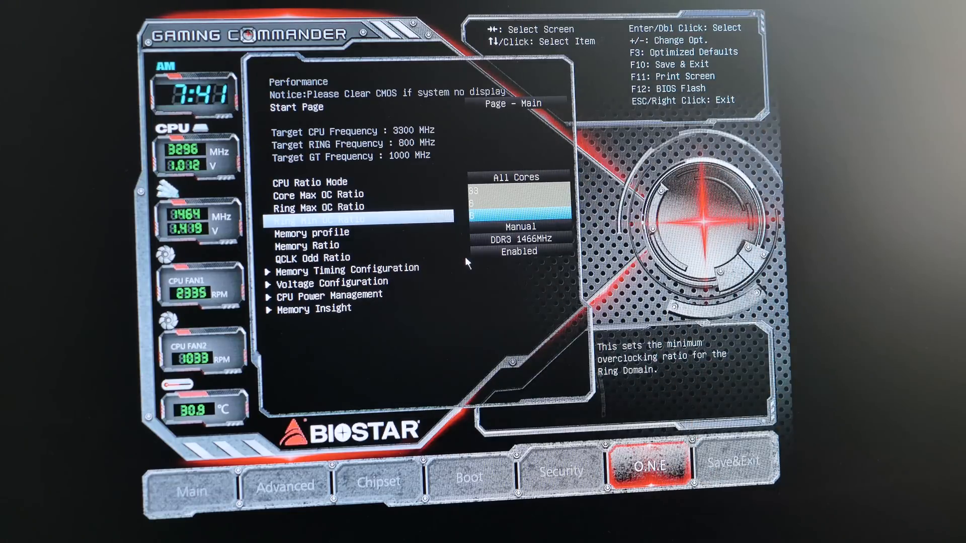
- Review the Core Max and Ring Max OC Ratio items, then return to the Main BIOS information page
{"action": "key", "text": "Up"}
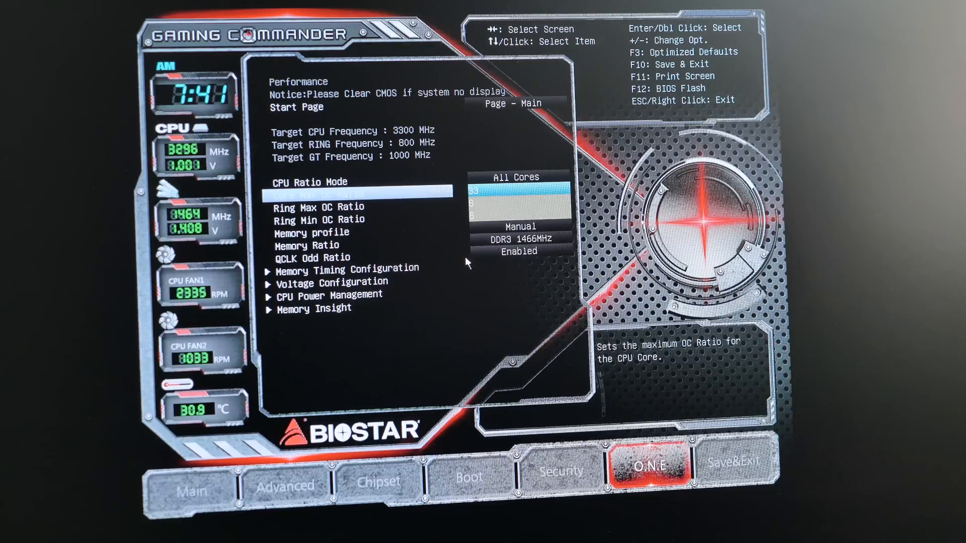
{"action": "key", "text": "Down"}
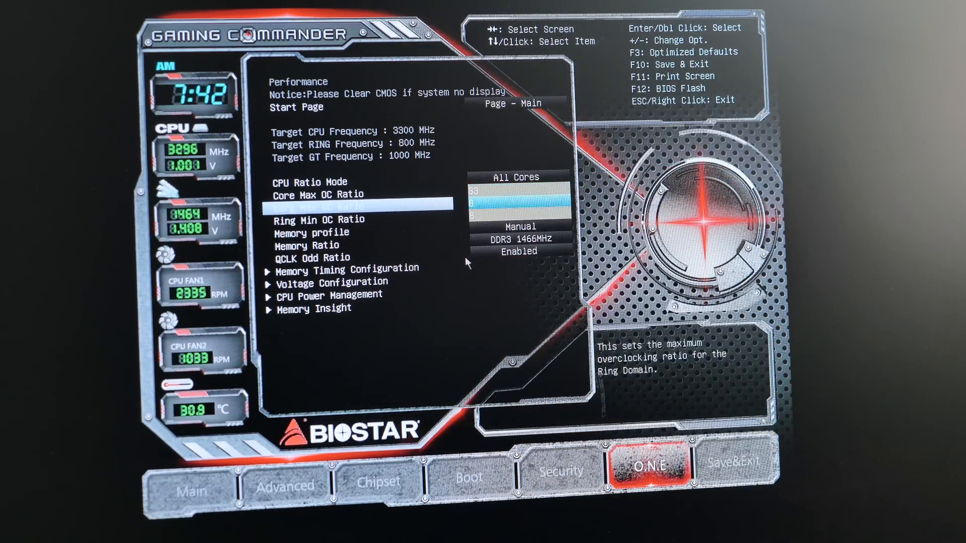
{"action": "left_click", "coordinate": [192, 479]}
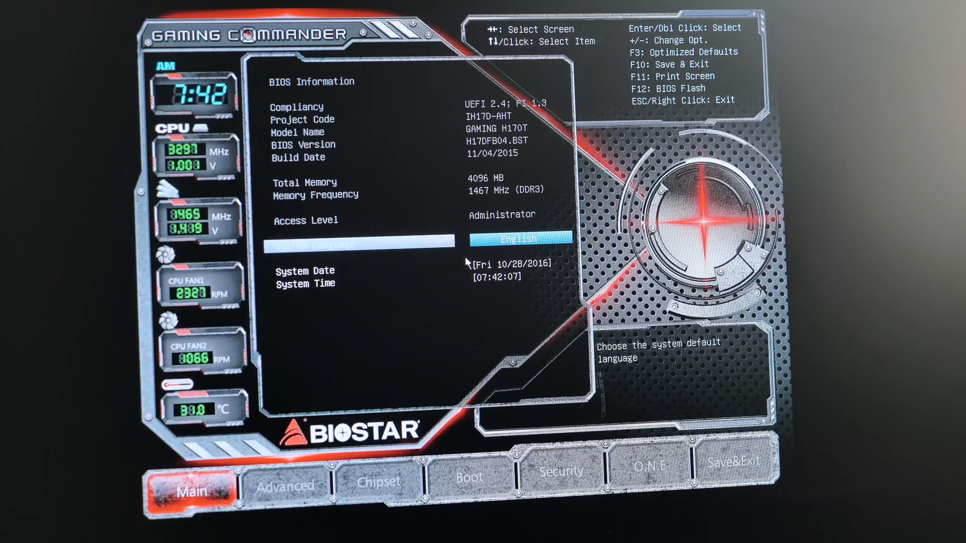